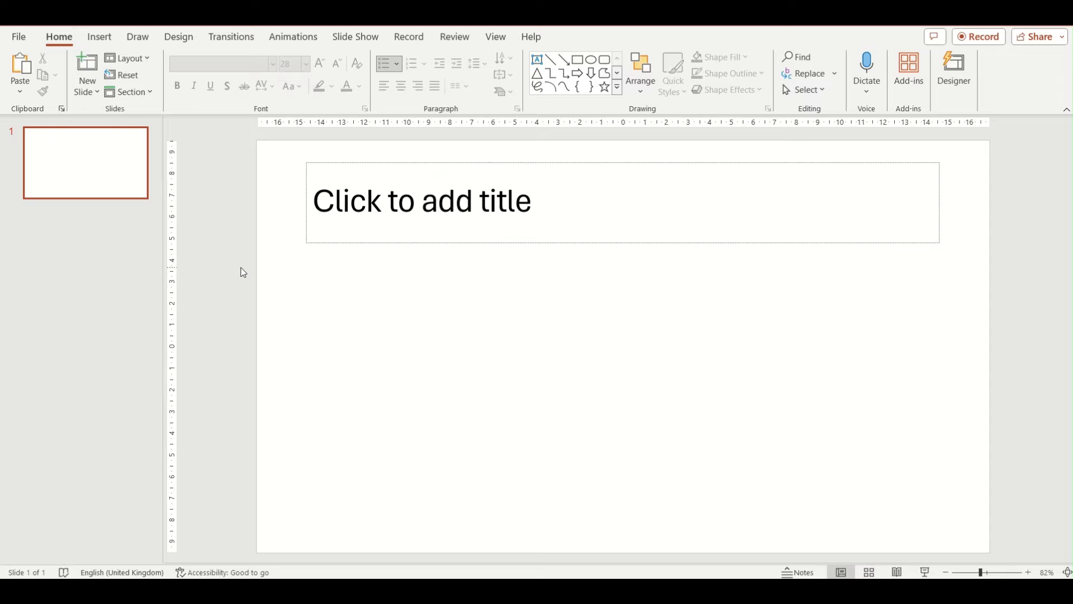
mouse_move(277, 241)
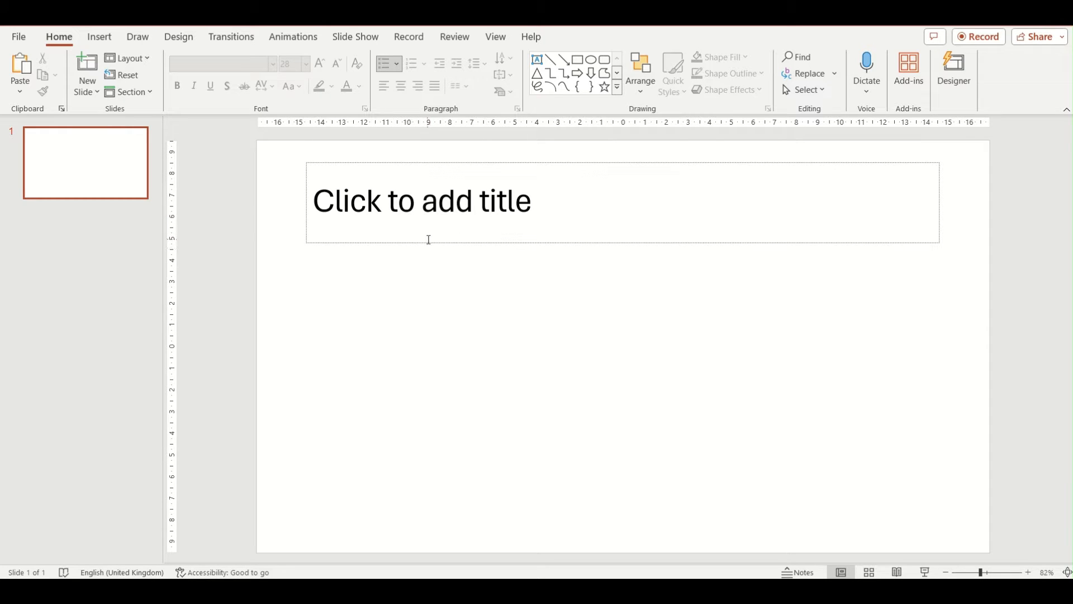
Step: Switch the ribbon to the Insert tab on the blank slide
click(98, 37)
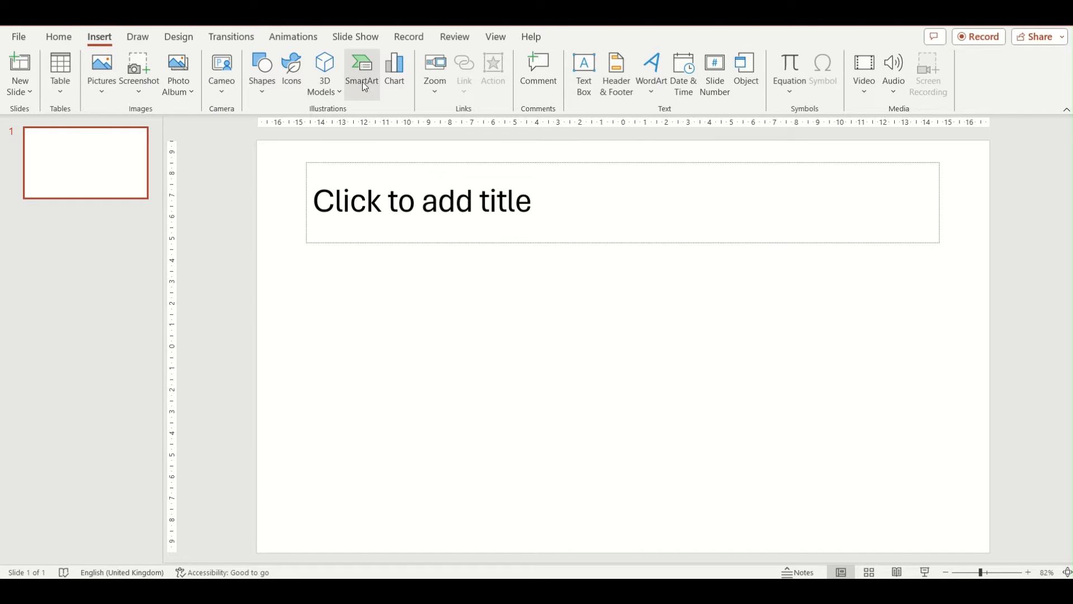
Step: Insert a five-box Block Cycle diagram from the SmartArt Cycle category
click(361, 73)
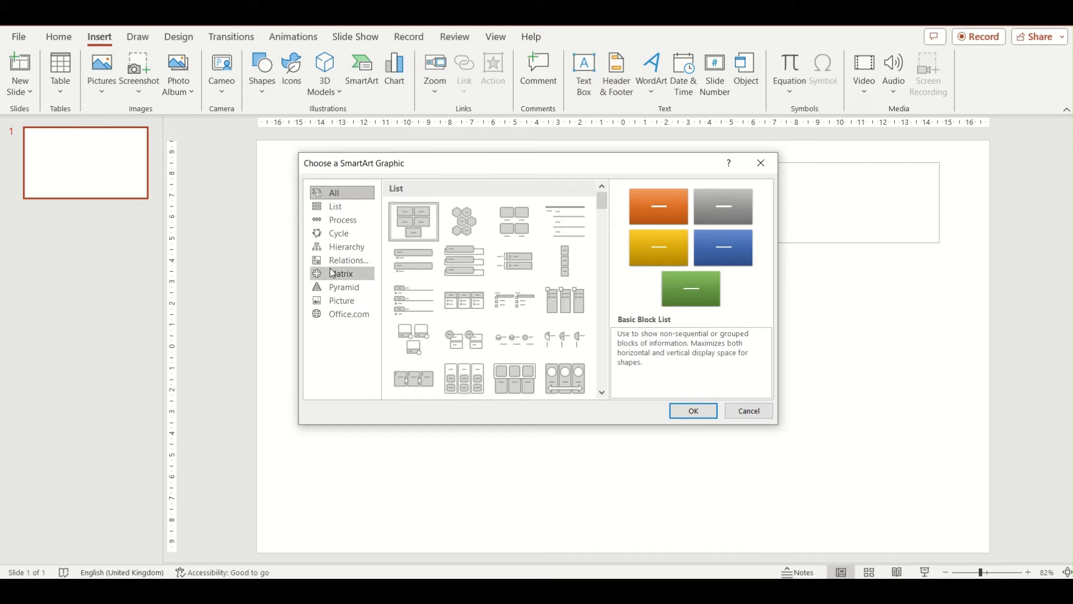
click(338, 233)
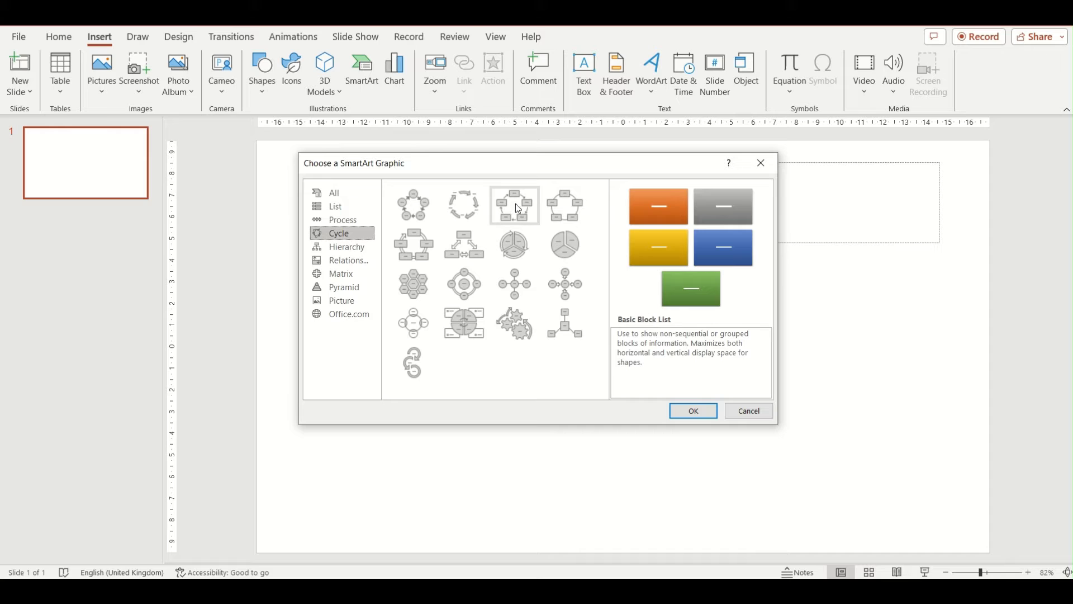
click(515, 205)
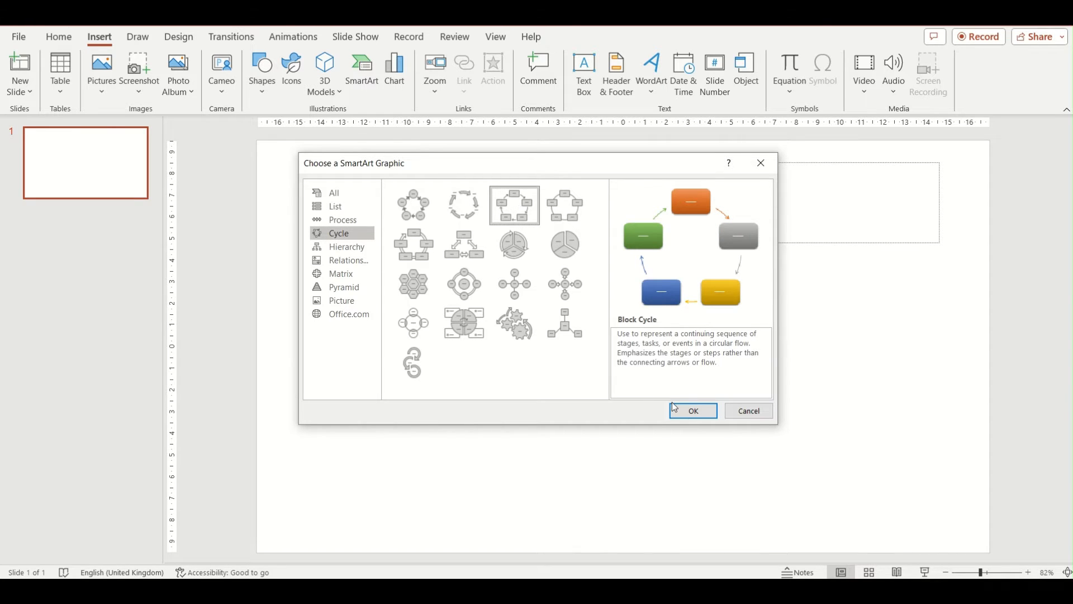
click(692, 409)
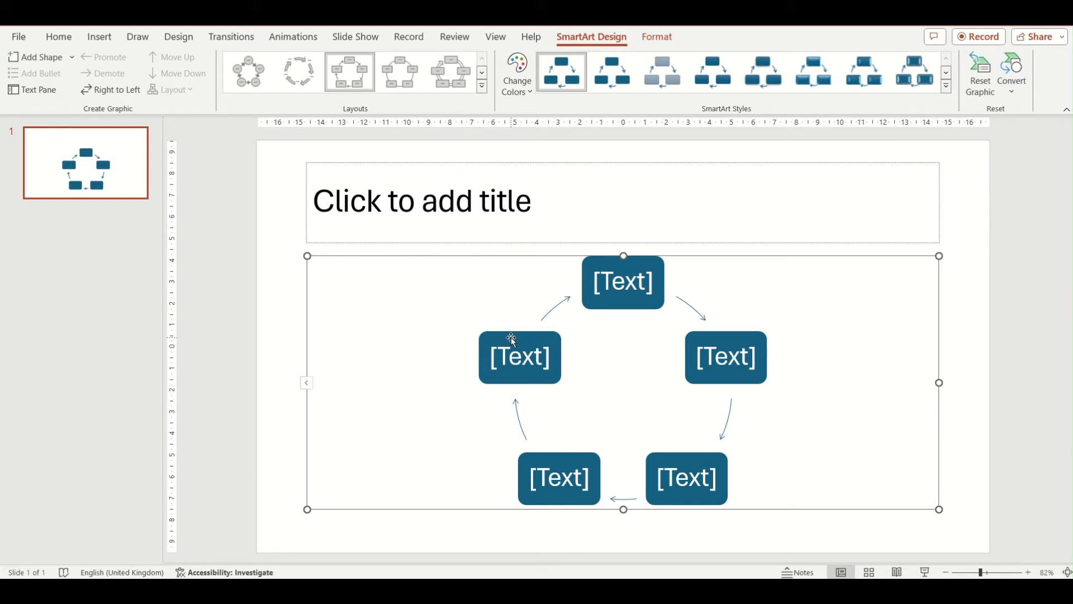
mouse_move(690, 322)
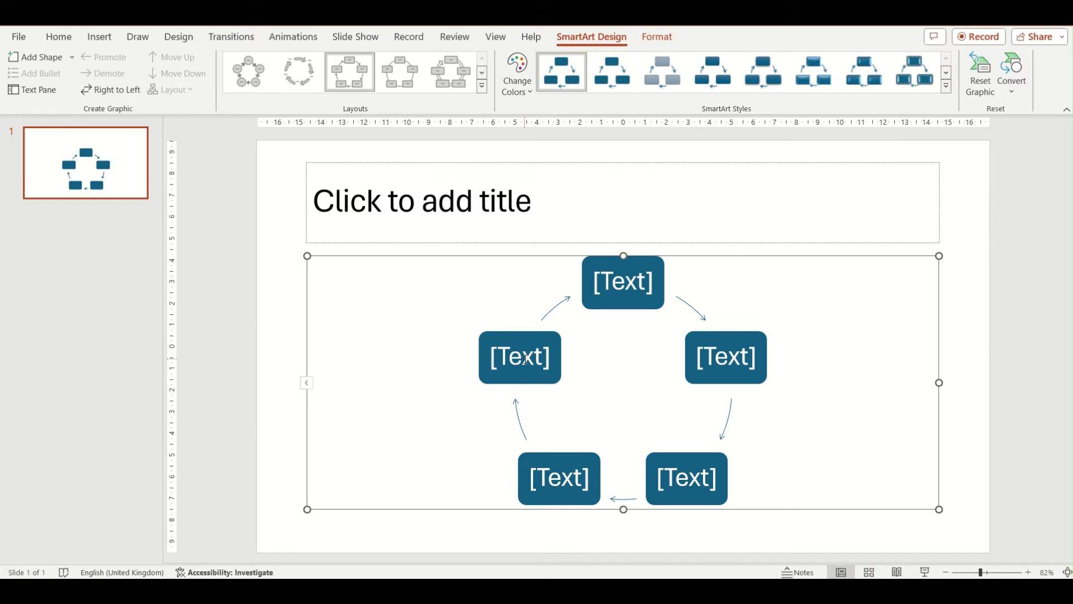
click(621, 282)
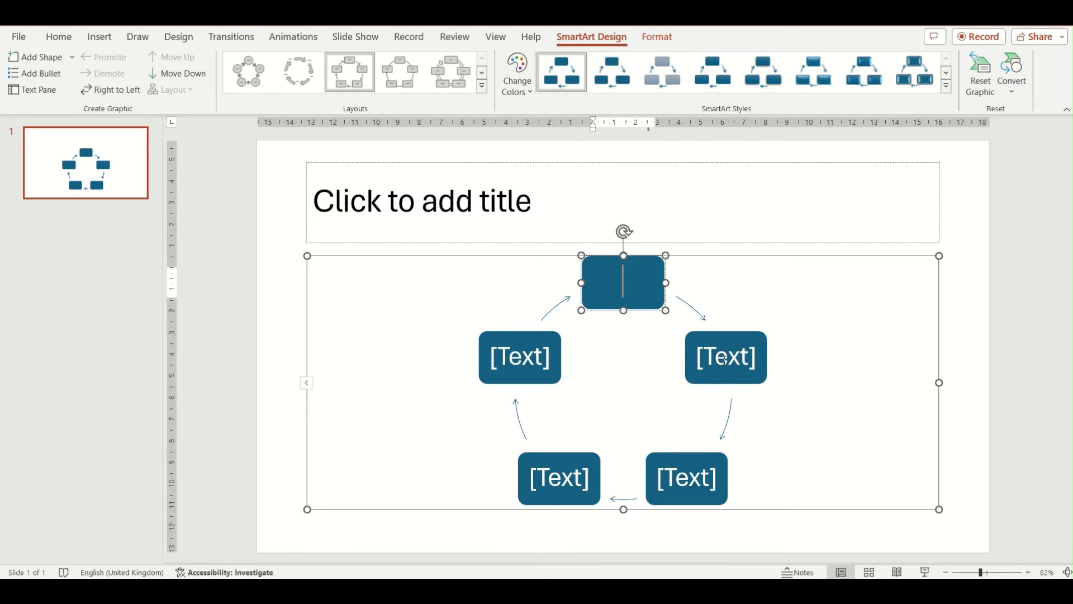
click(559, 478)
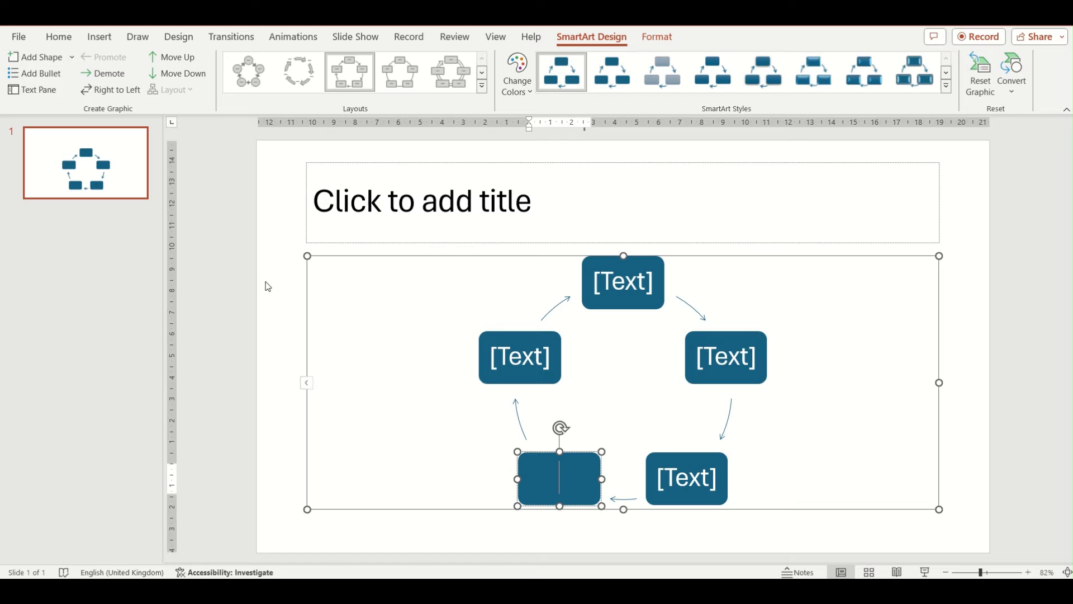
click(33, 89)
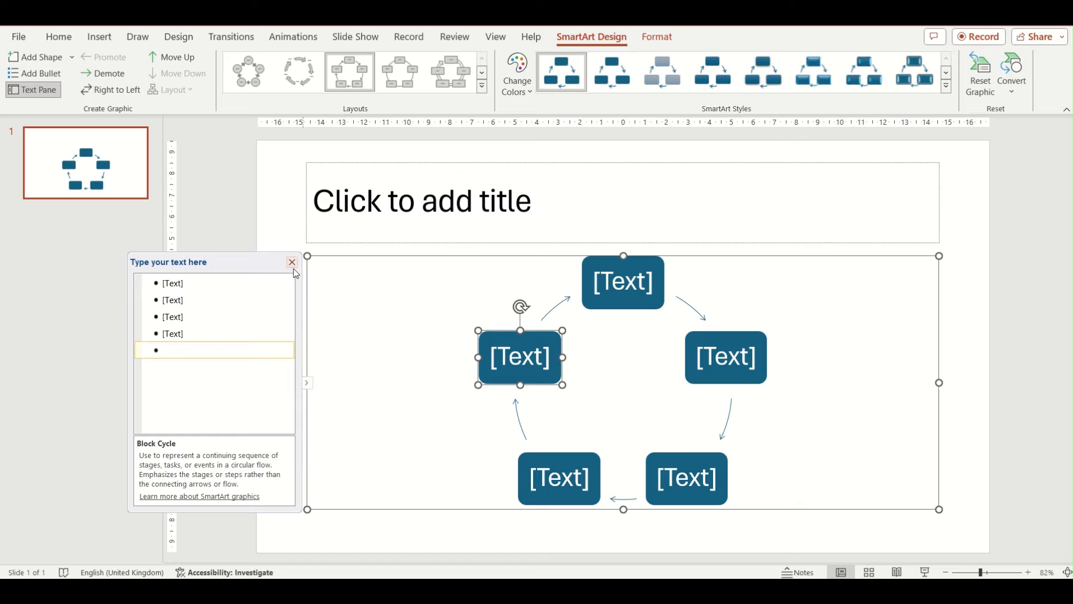
click(292, 262)
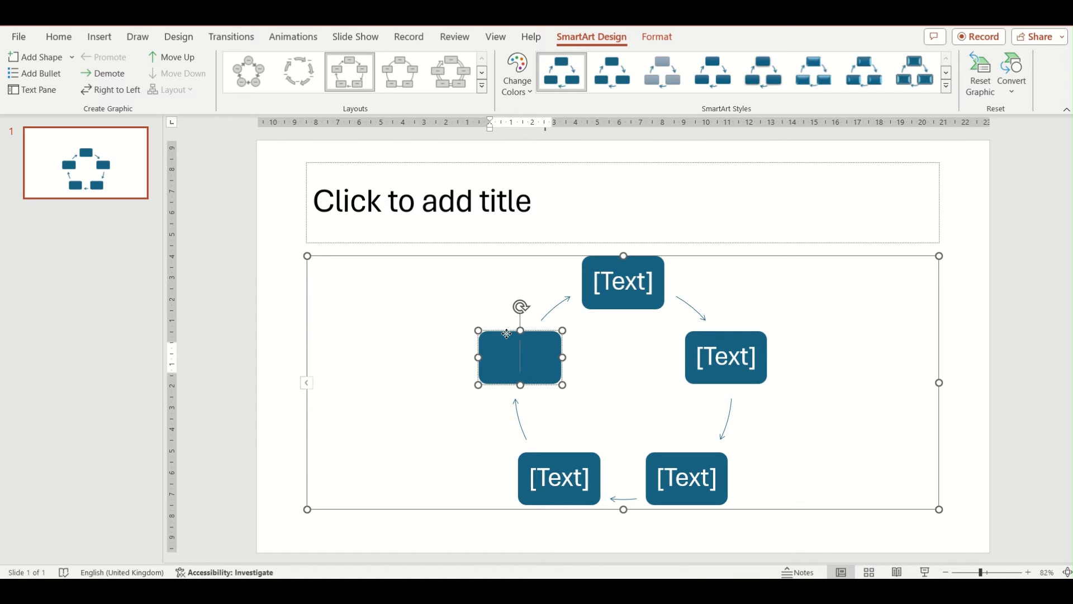
click(519, 356)
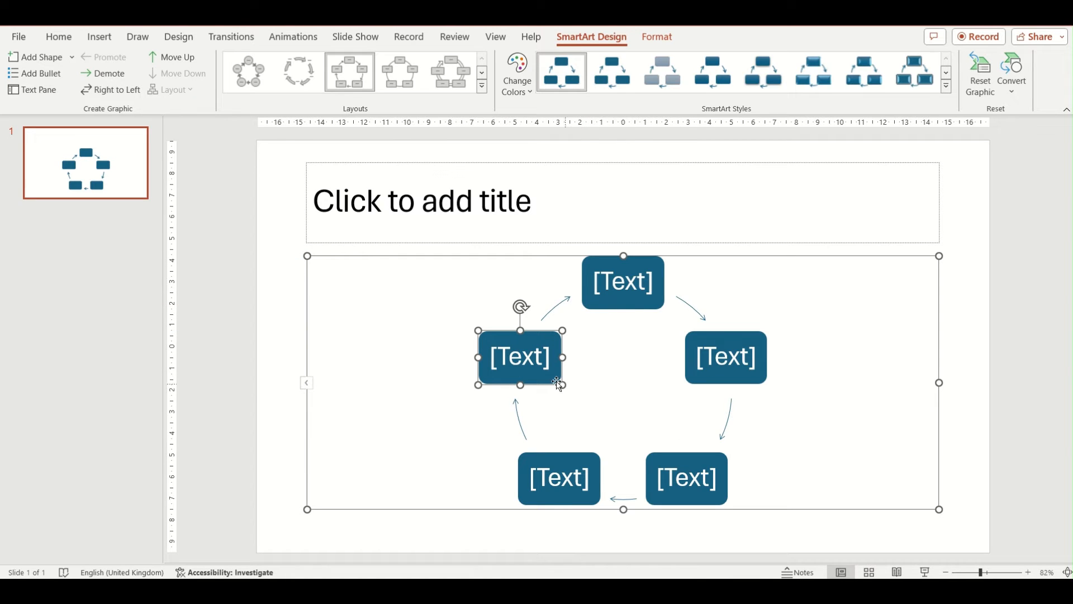
click(71, 57)
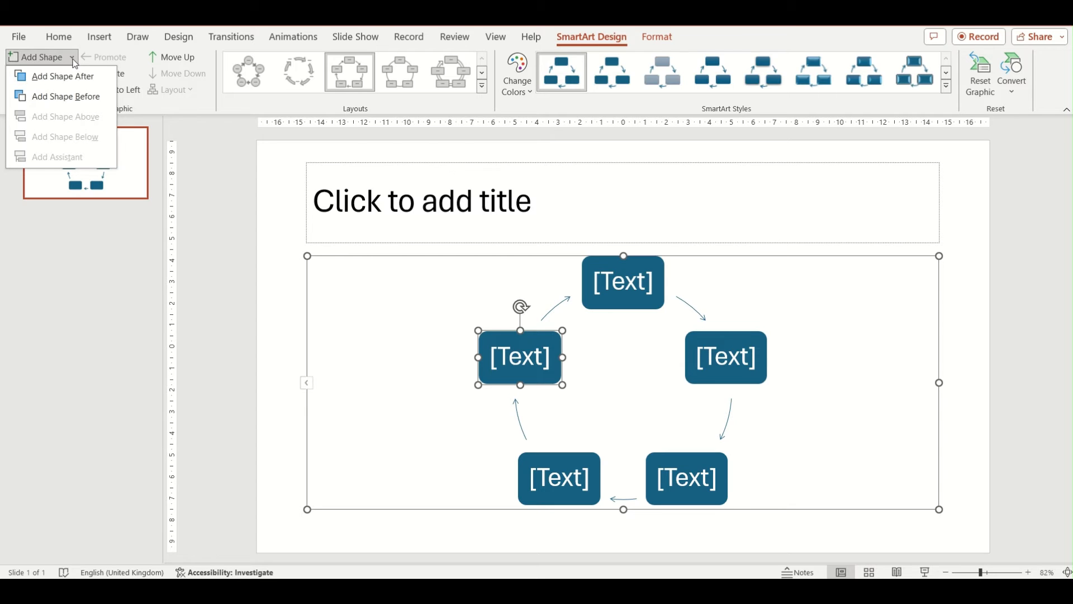
mouse_move(62, 76)
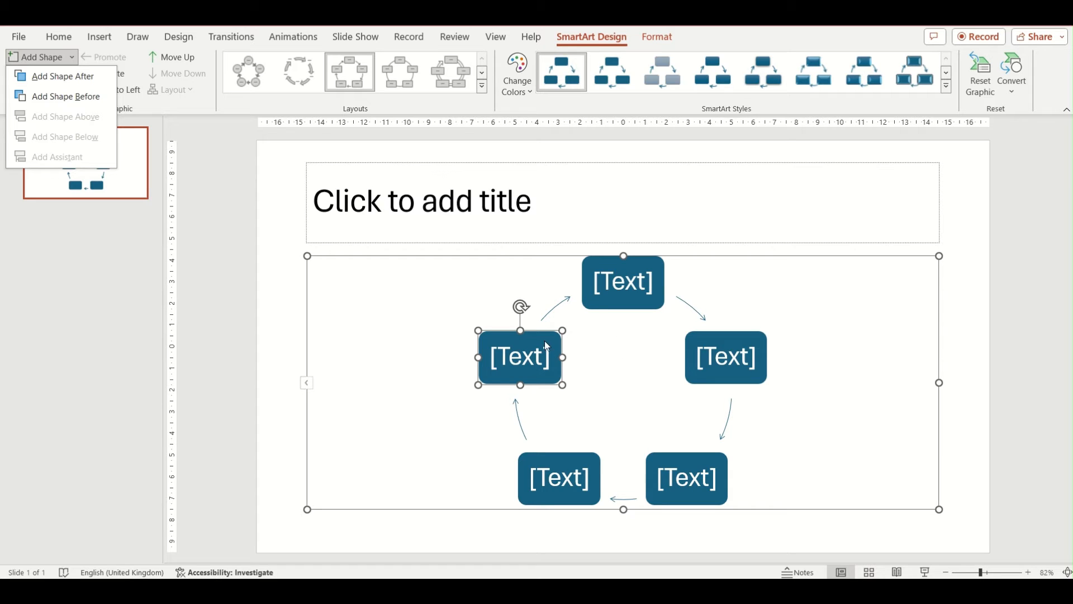
mouse_move(534, 356)
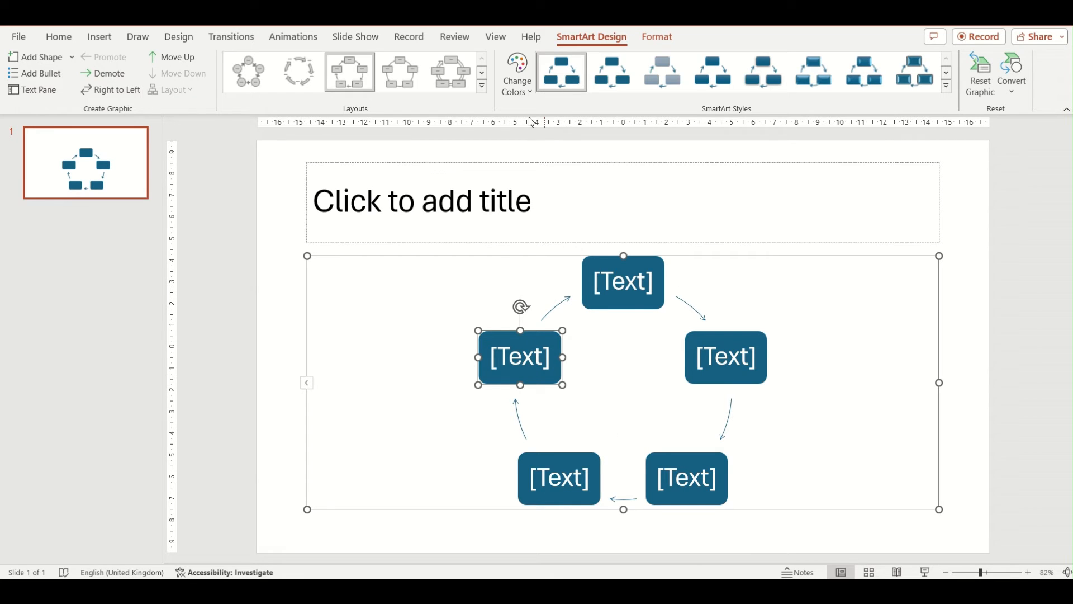
click(517, 74)
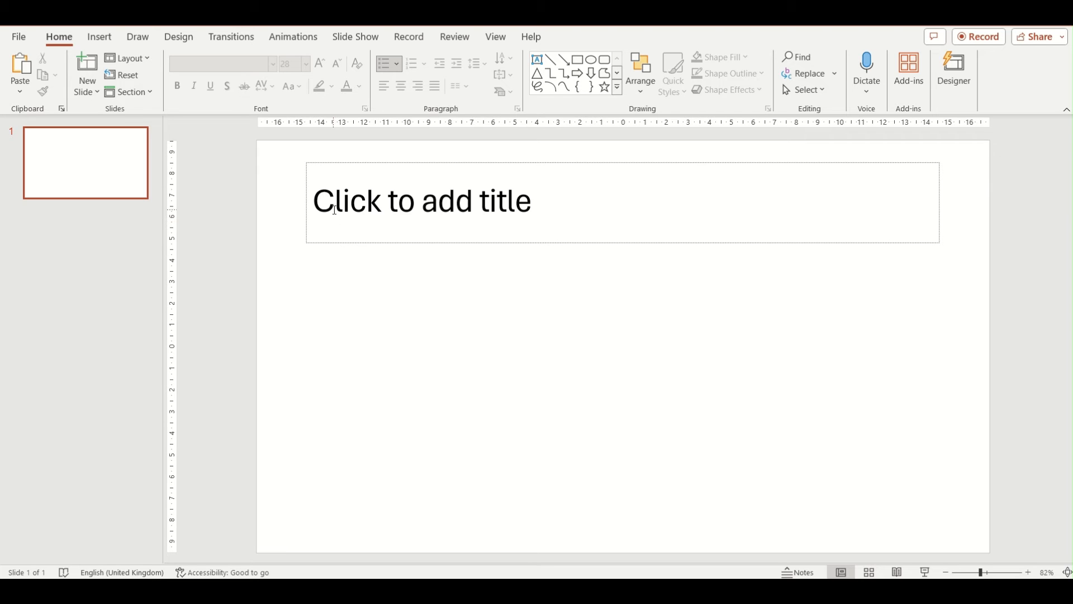
Step: Apply the Title and Content layout and insert a Block Cycle SmartArt diagram
click(128, 58)
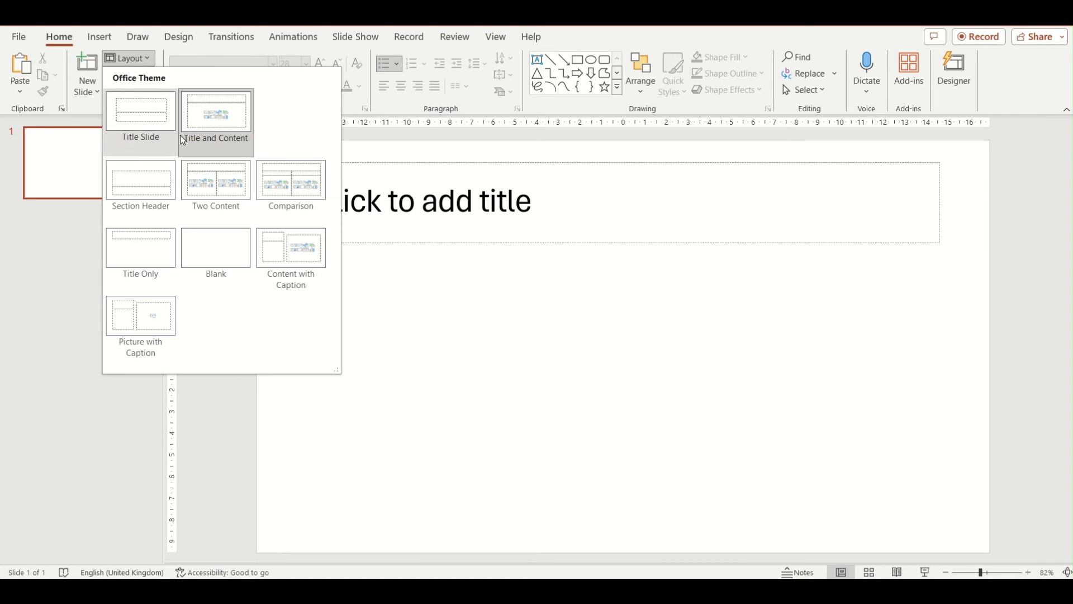
click(214, 112)
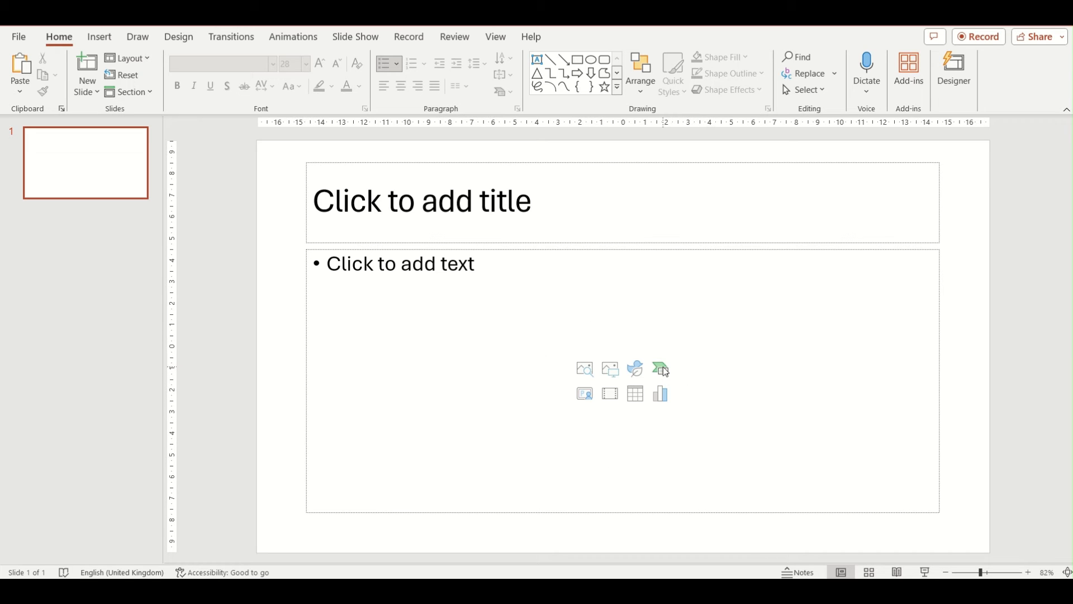
mouse_move(660, 369)
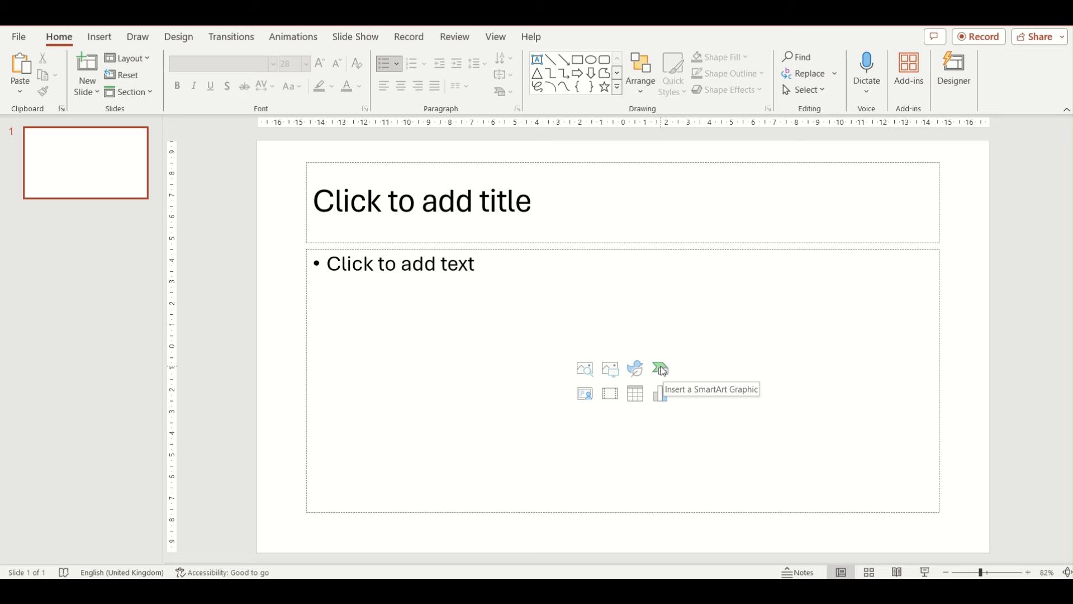
click(659, 369)
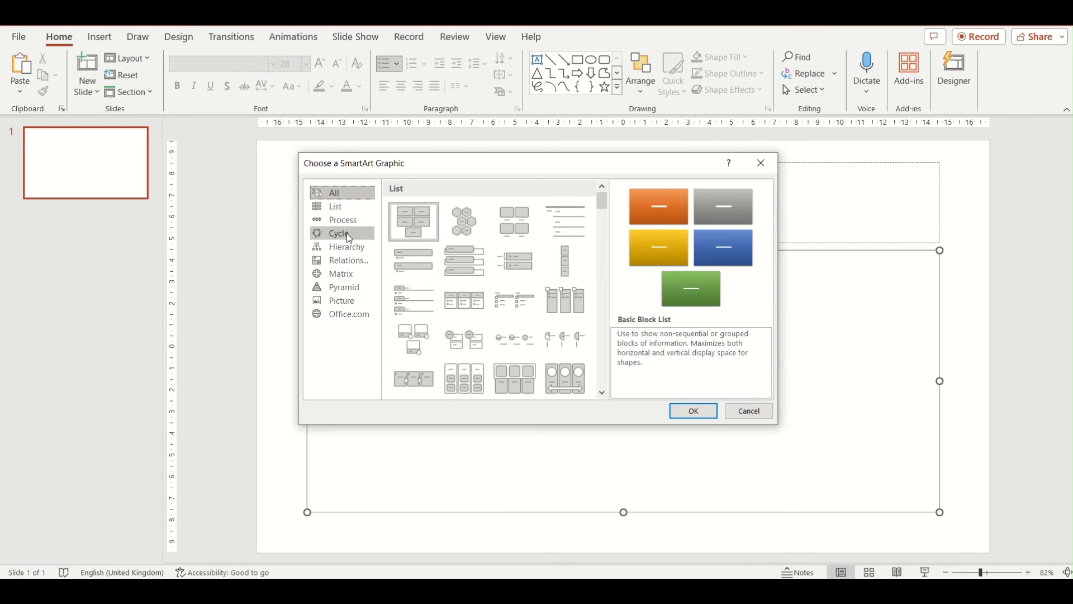
click(338, 232)
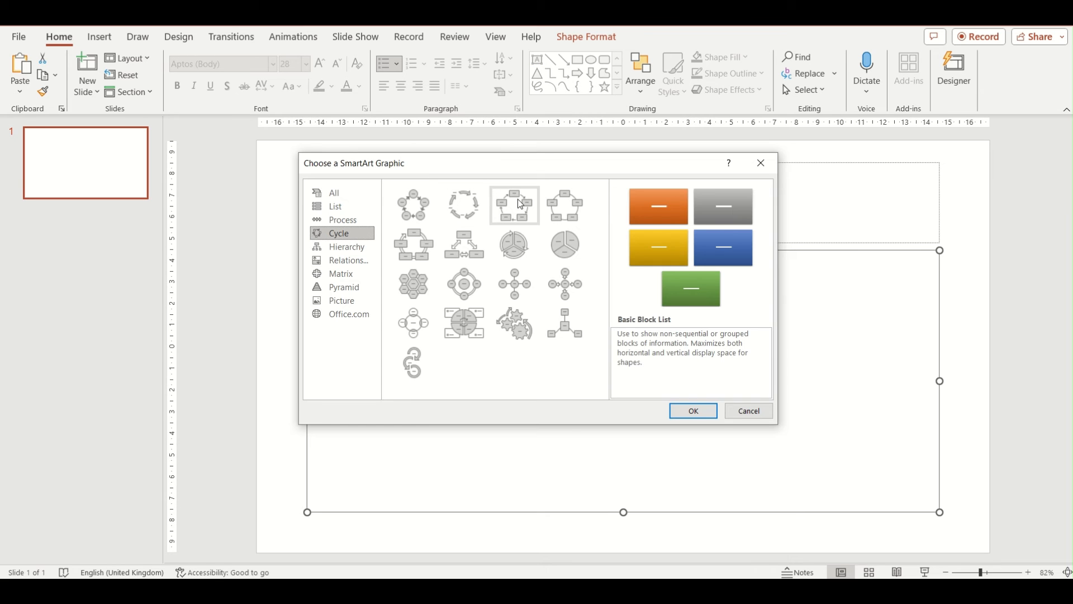
click(514, 204)
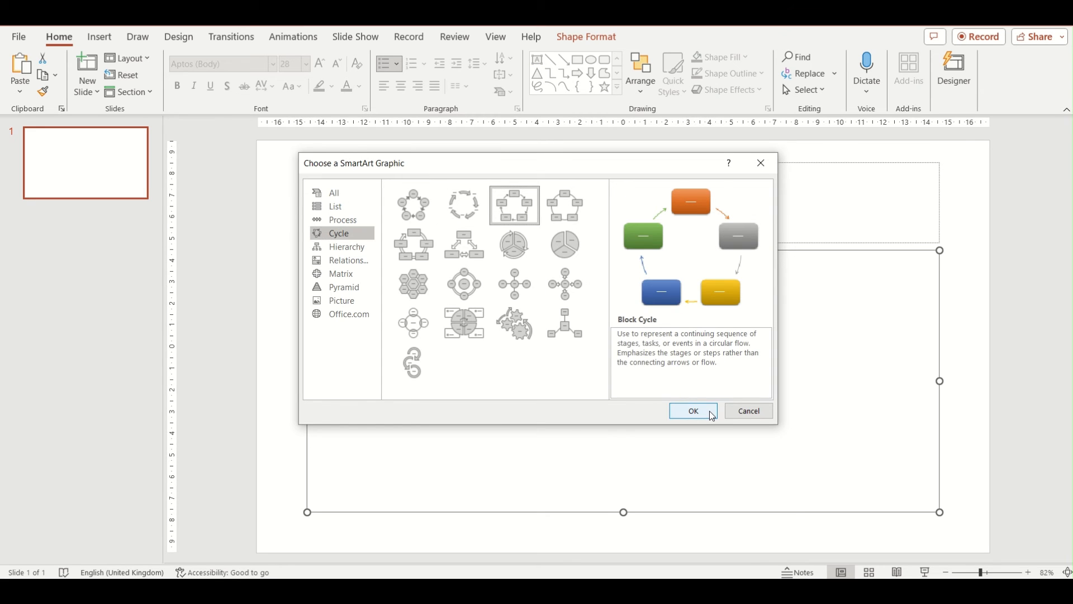
click(693, 411)
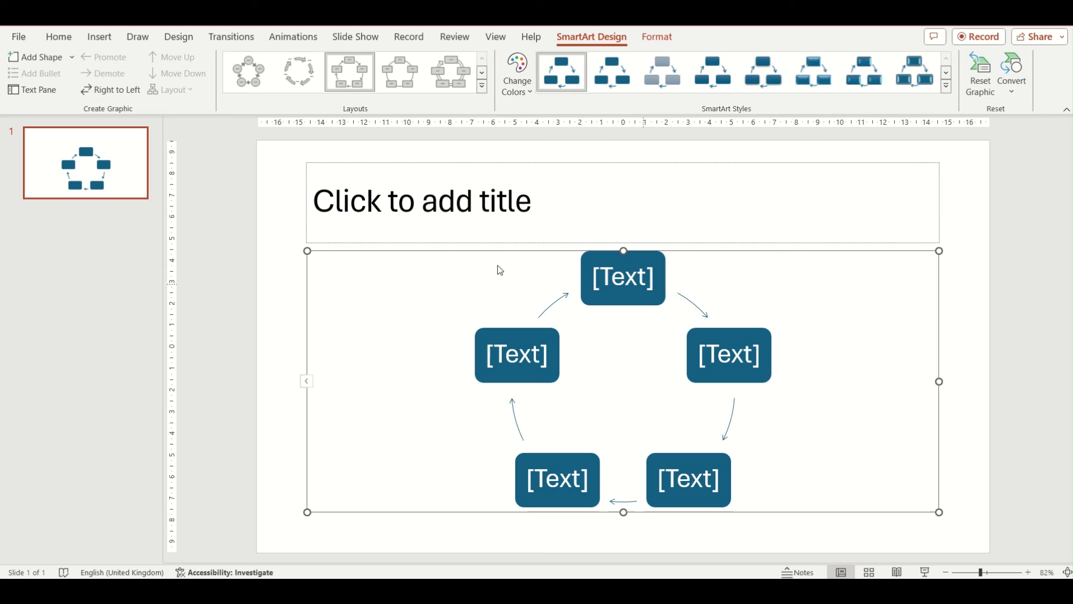
mouse_move(425, 393)
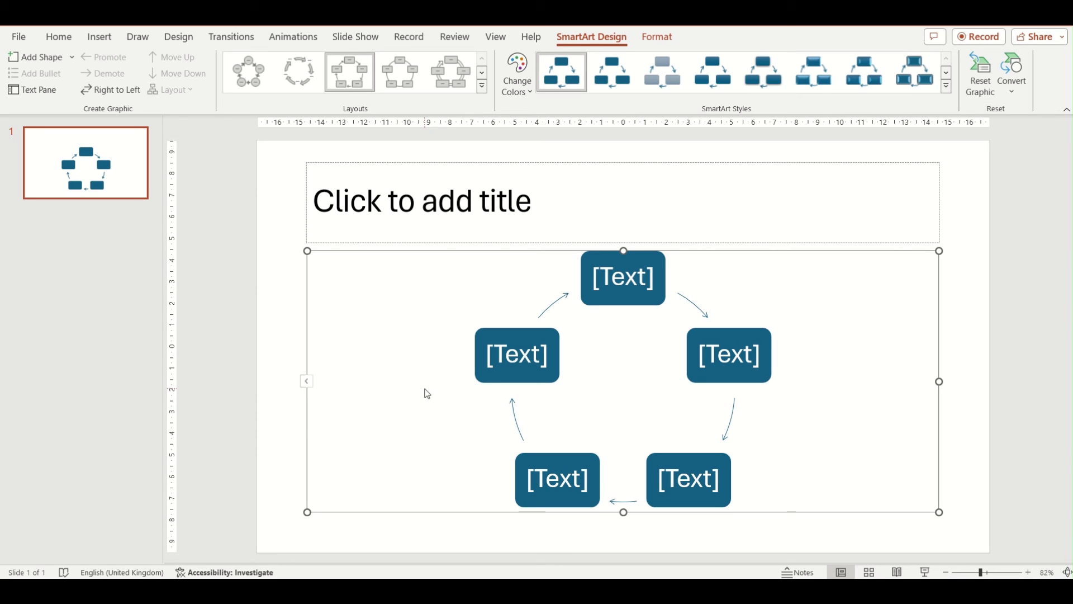
click(516, 354)
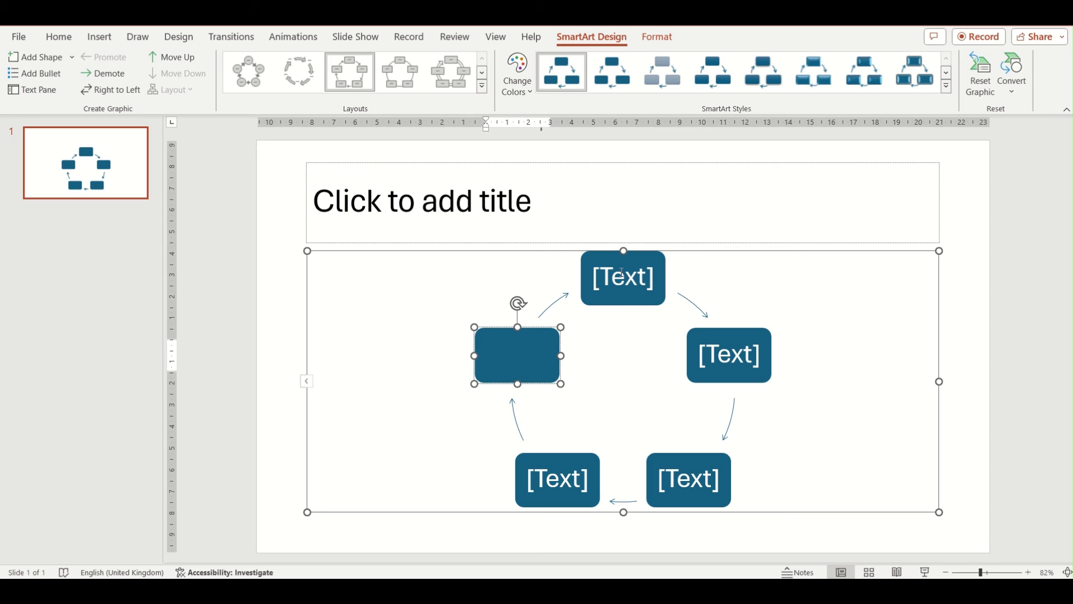
click(177, 73)
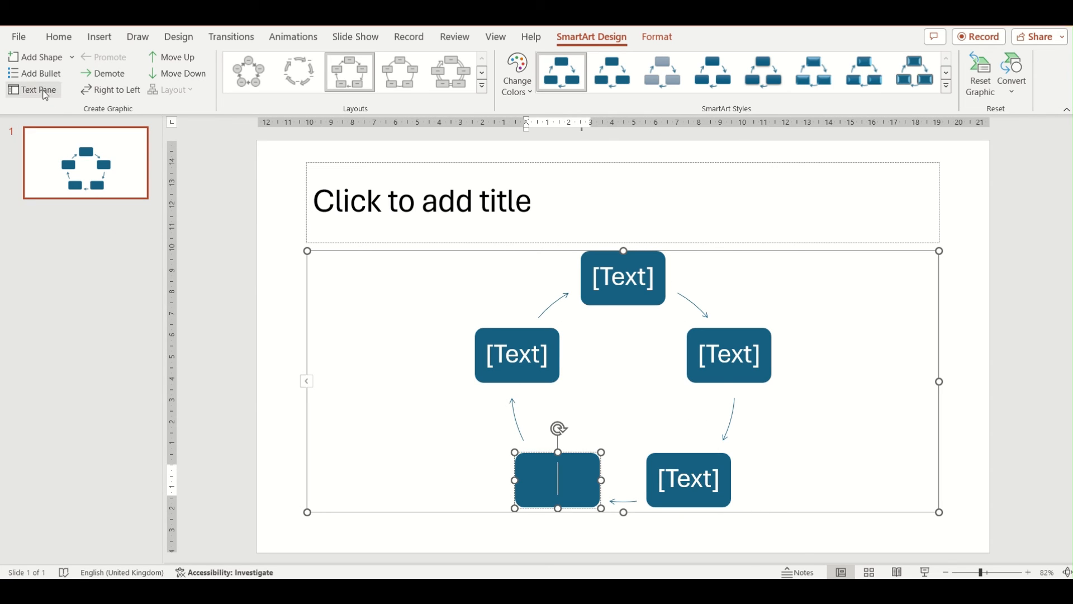
mouse_move(80, 99)
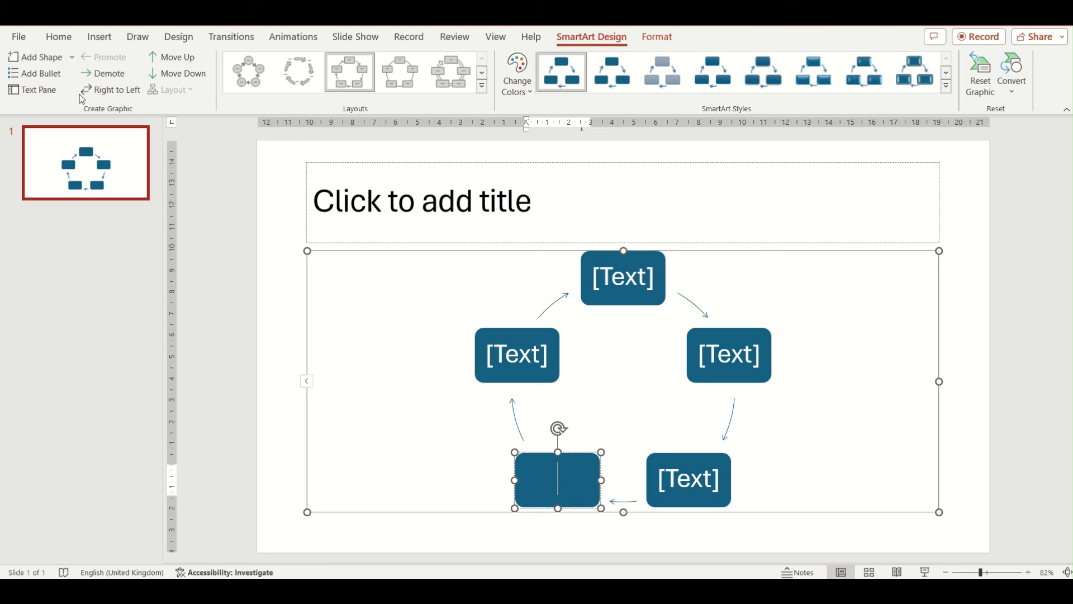
click(69, 58)
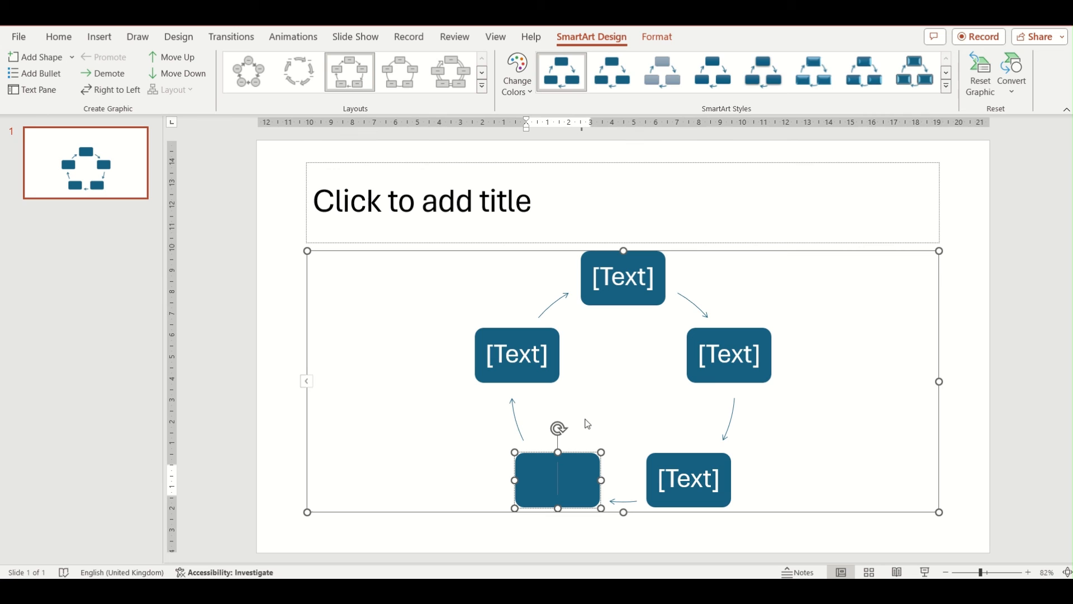
click(515, 73)
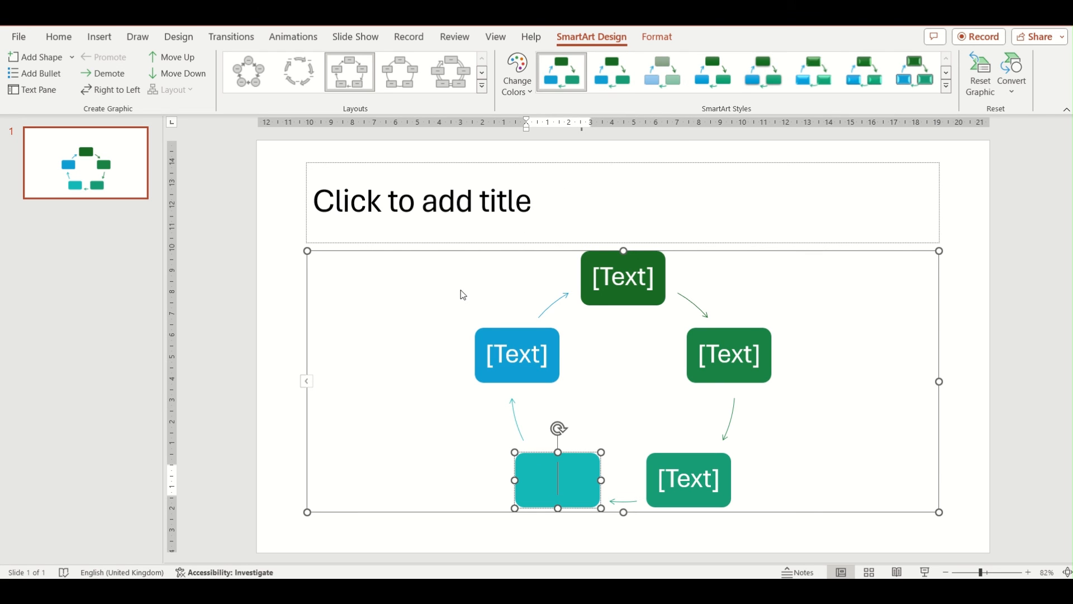
mouse_move(501, 440)
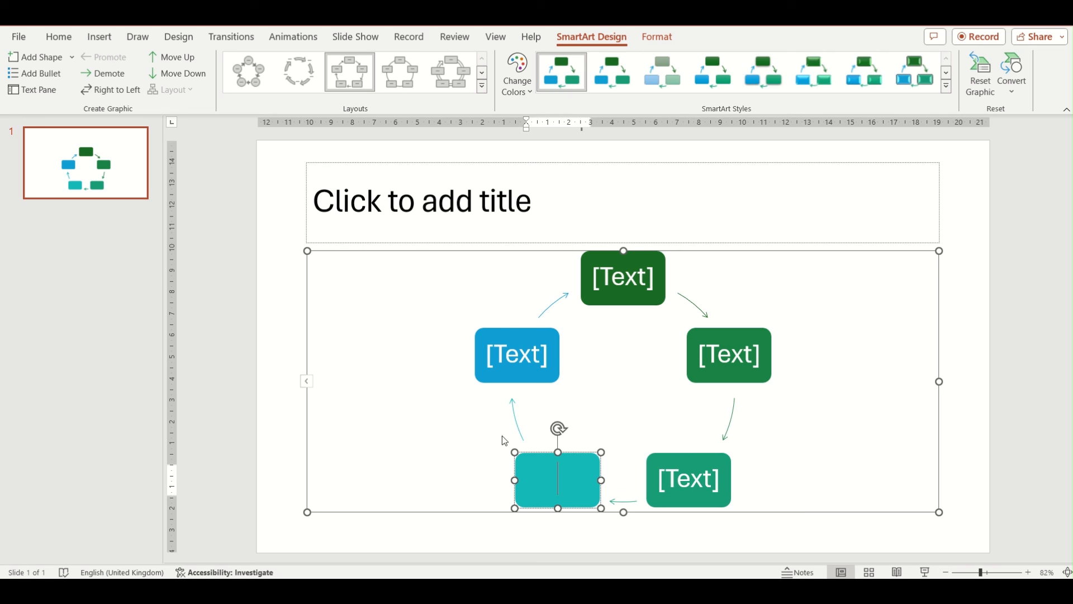
mouse_move(504, 430)
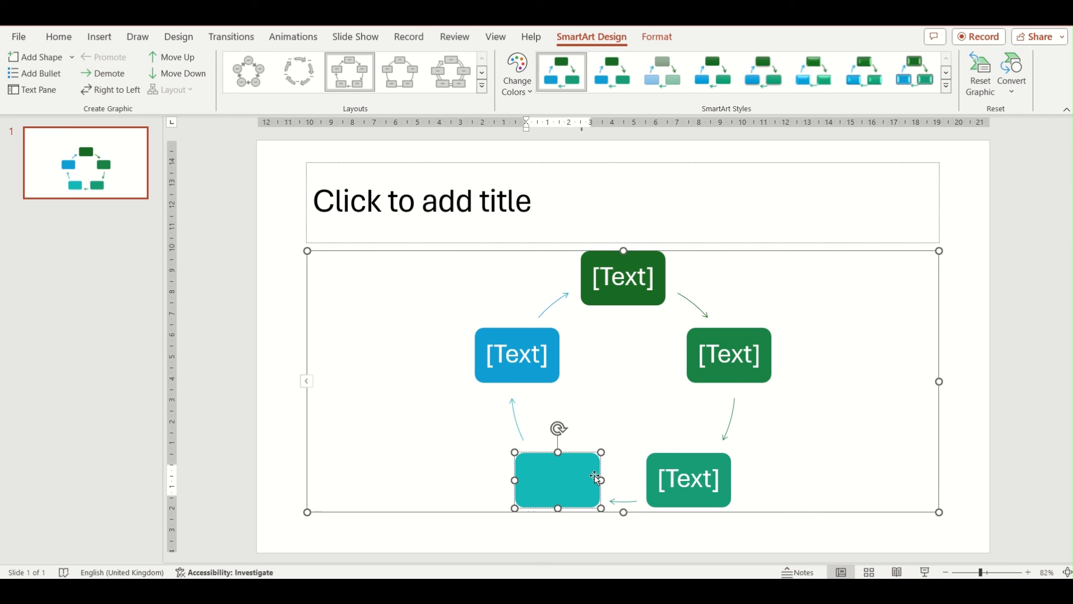
mouse_move(591, 431)
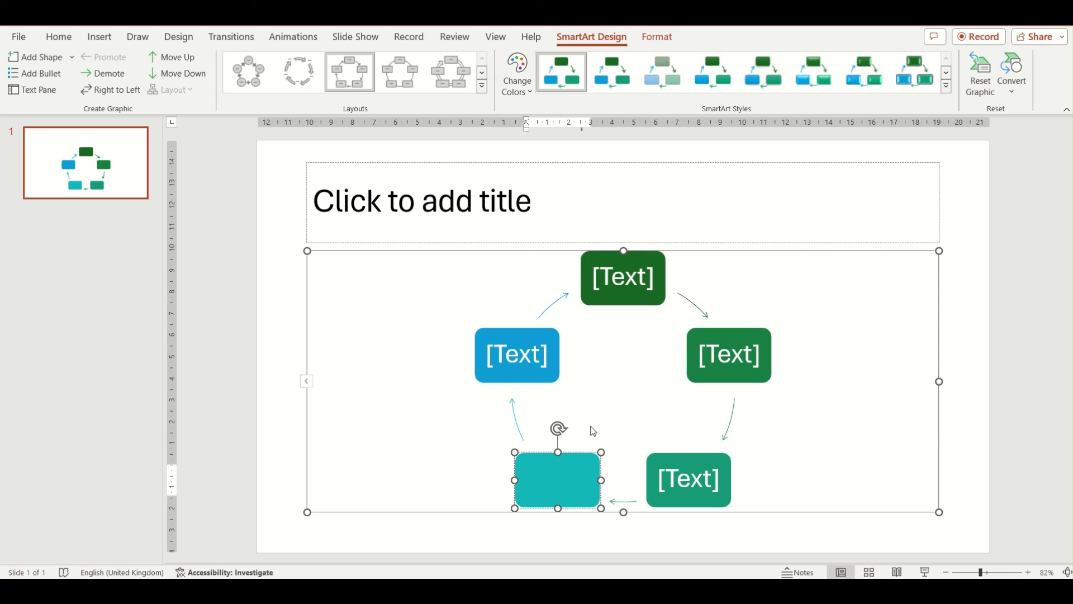
Step: Select the blue left box of the Block Cycle diagram for typing
click(182, 73)
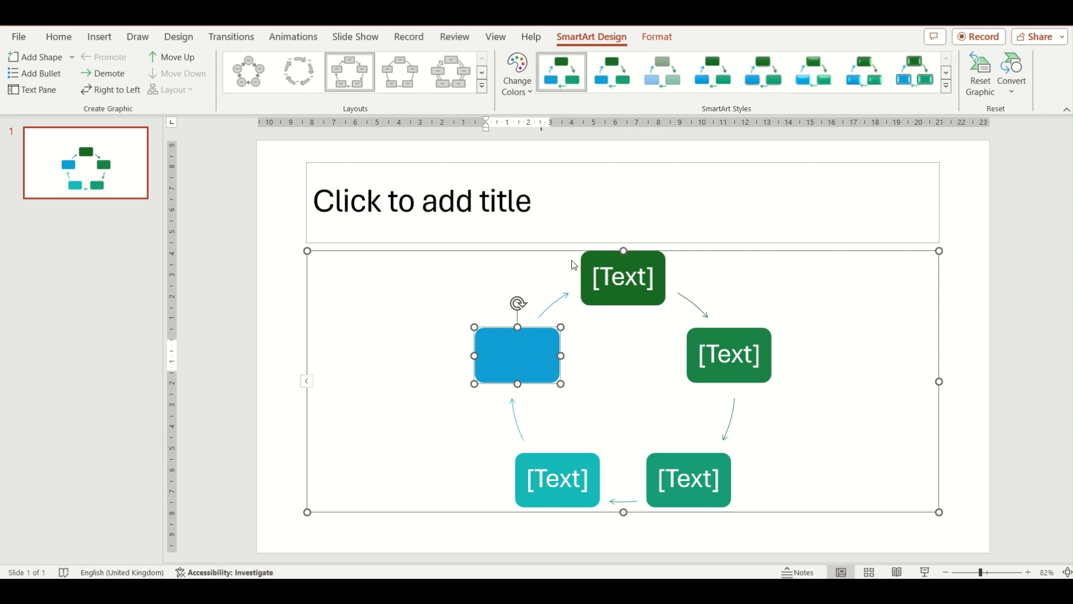